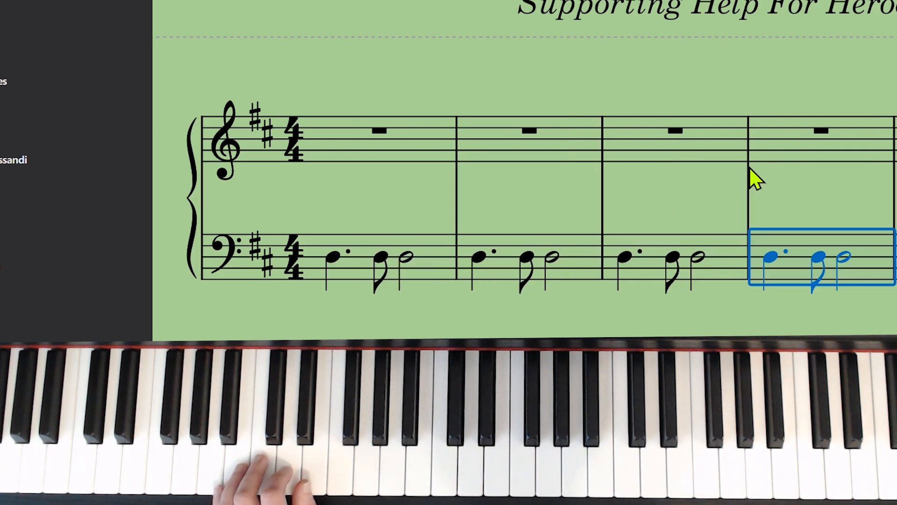
pyautogui.moveTo(355, 175)
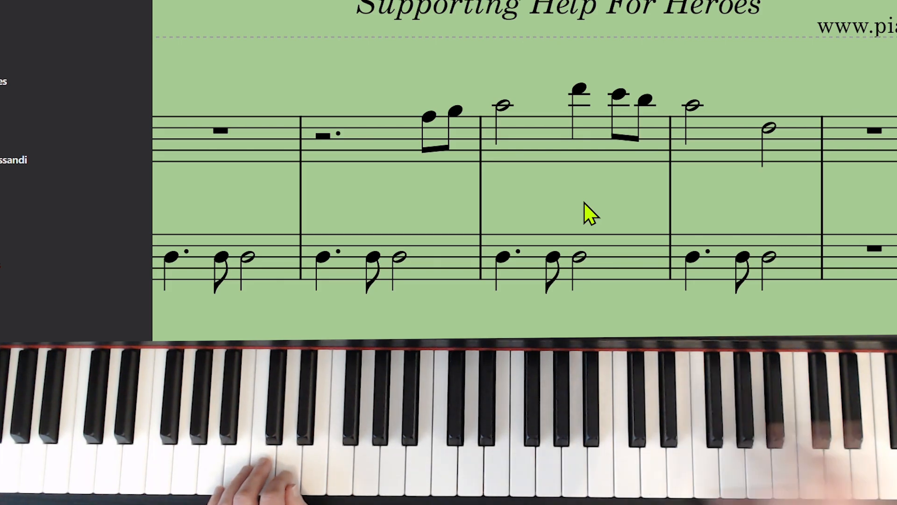
pyautogui.moveTo(655, 194)
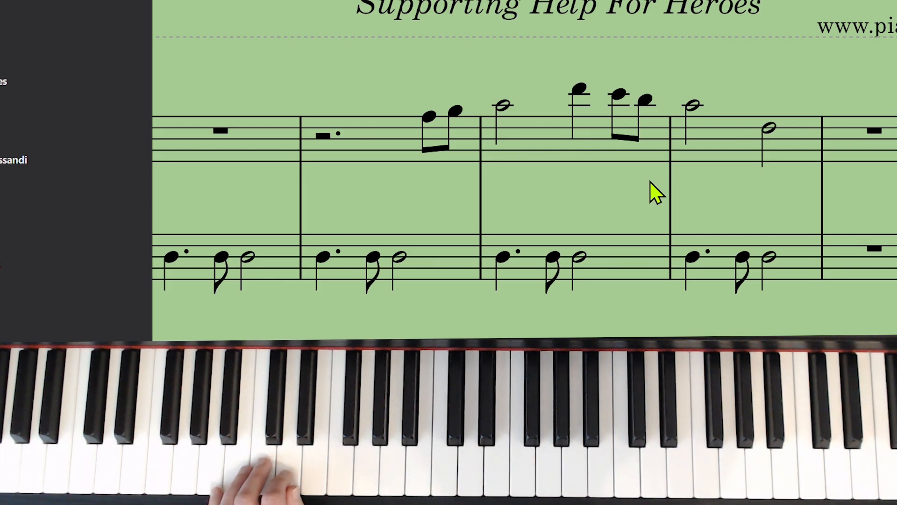
pyautogui.moveTo(769, 132)
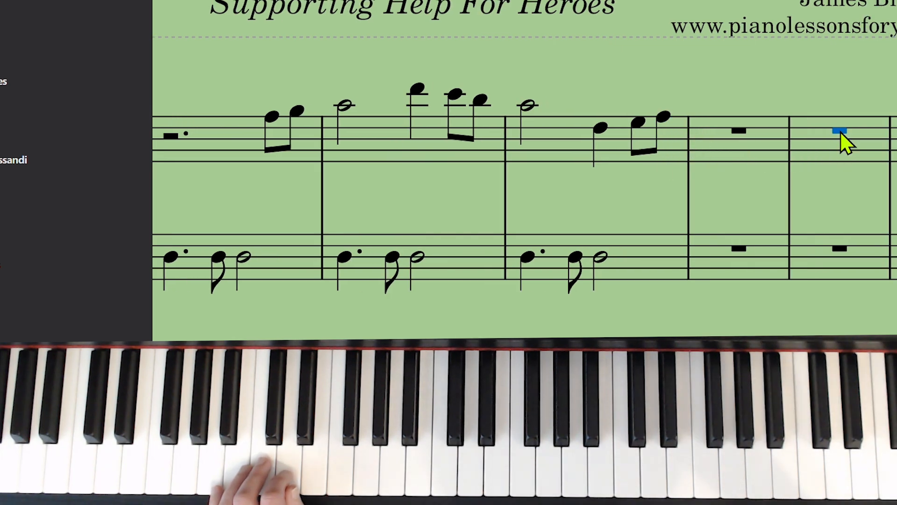
pyautogui.moveTo(695, 100)
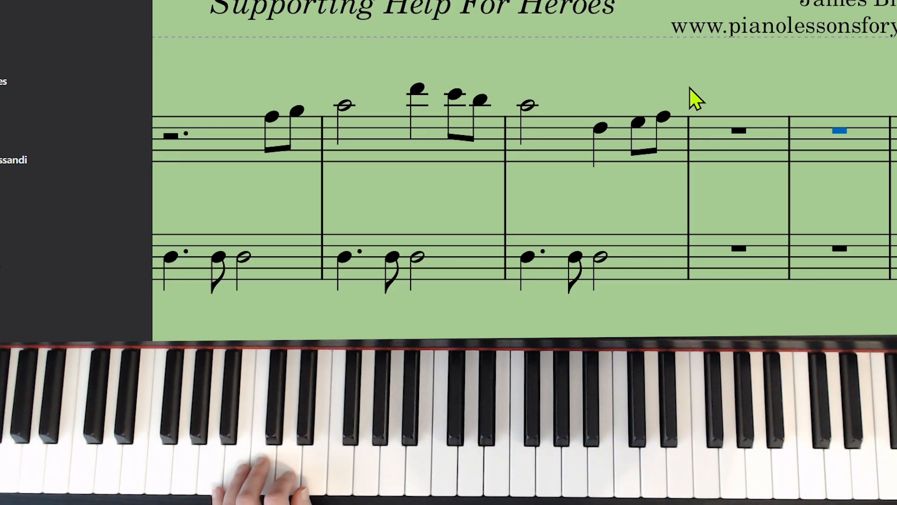
# - Enter the next treble measure as a half note, quarter note and two eighth notes
pyautogui.click(738, 140)
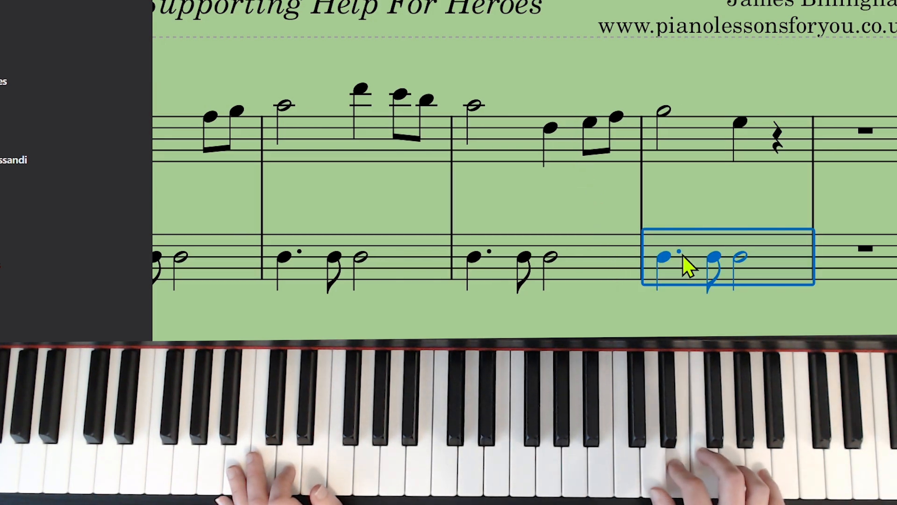
pyautogui.moveTo(756, 223)
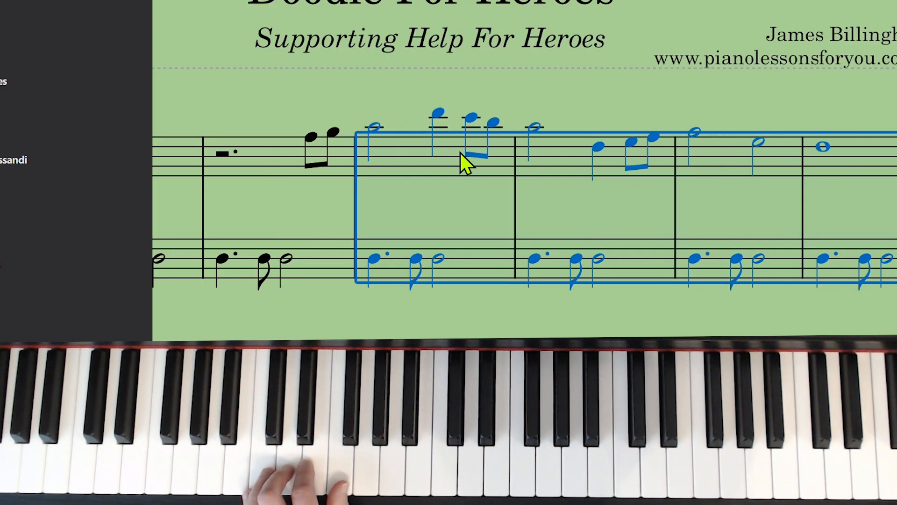
# - End the phrase with two half notes and a whole note, pasting the bass pattern beneath
pyautogui.scroll(-3)
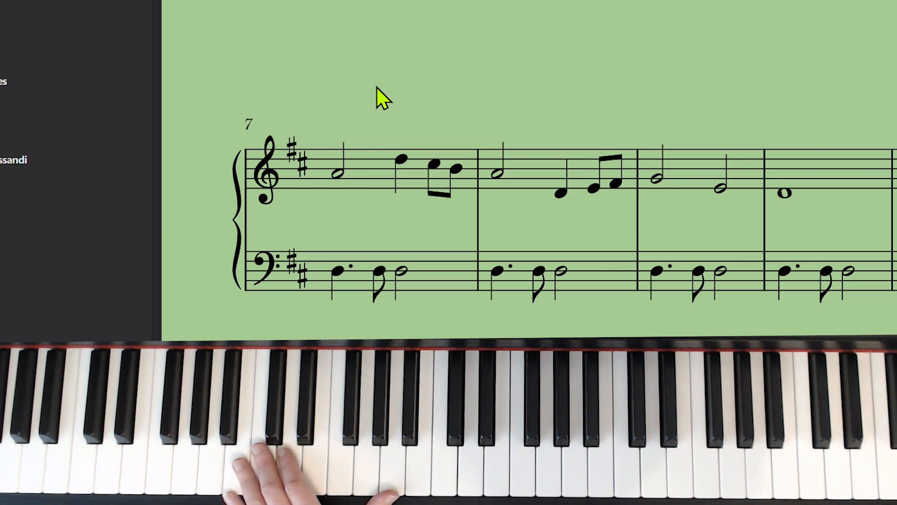
# - Enter the dotted-quarter, eighth, half bass rhythm in the lower staff of measures 7–10
pyautogui.click(383, 172)
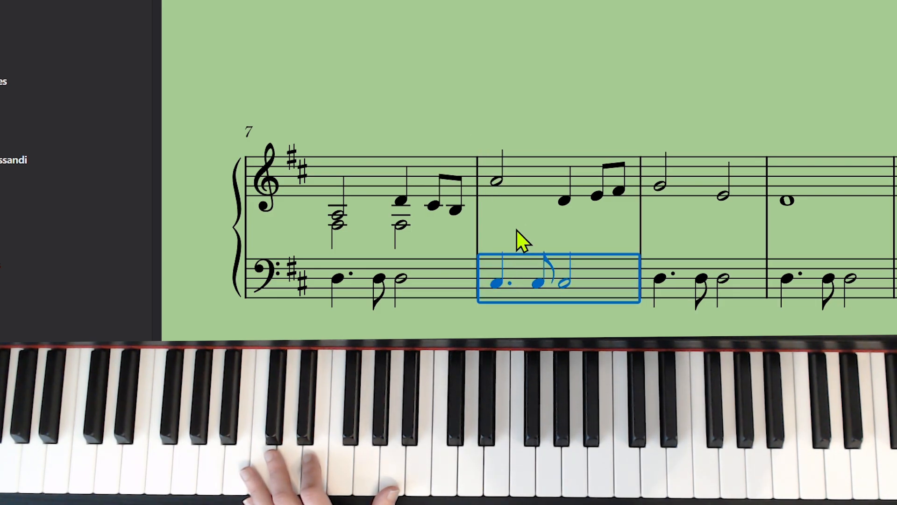
pyautogui.click(601, 197)
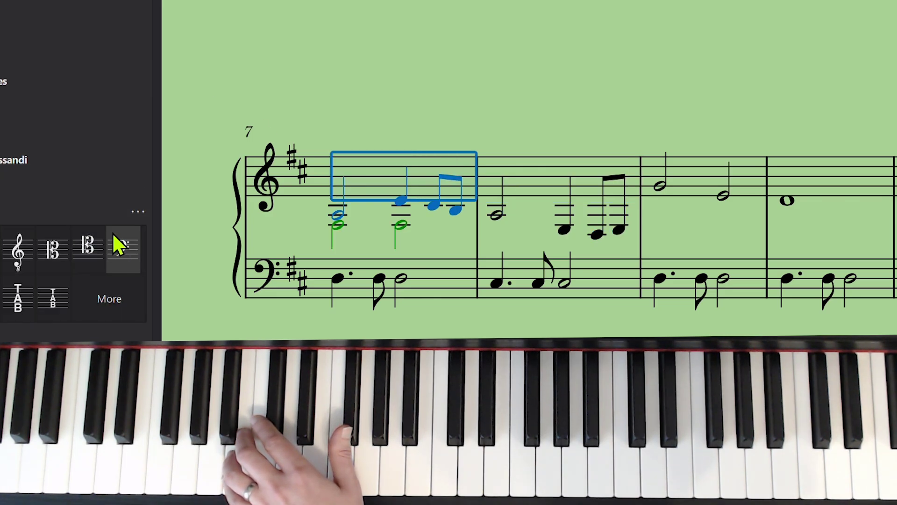
# - Switch the top staff to bass clef, re-enter measure 9's half notes and lower its bass to B
pyautogui.click(124, 249)
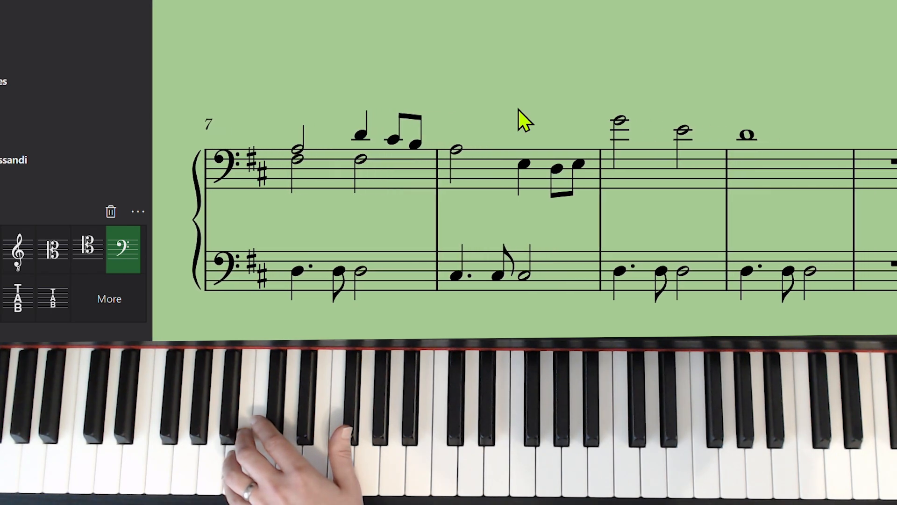
pyautogui.click(647, 172)
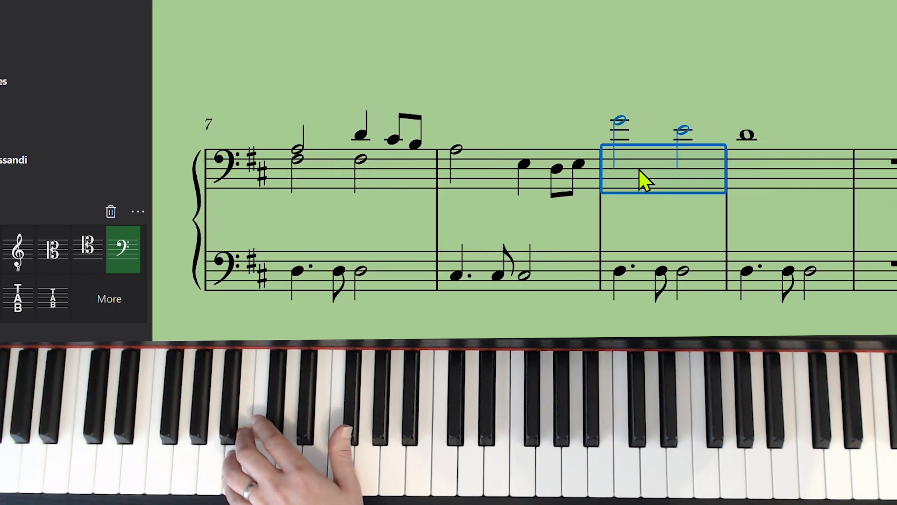
pyautogui.click(650, 280)
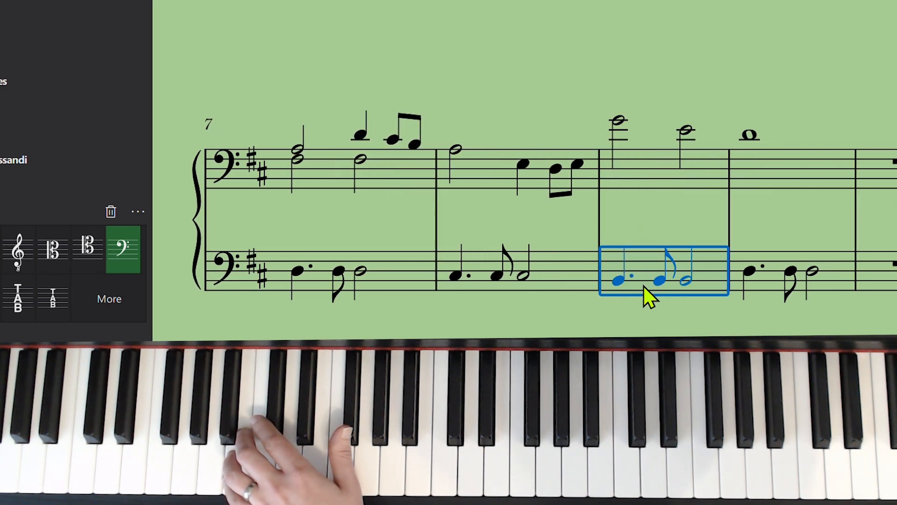
pyautogui.click(653, 183)
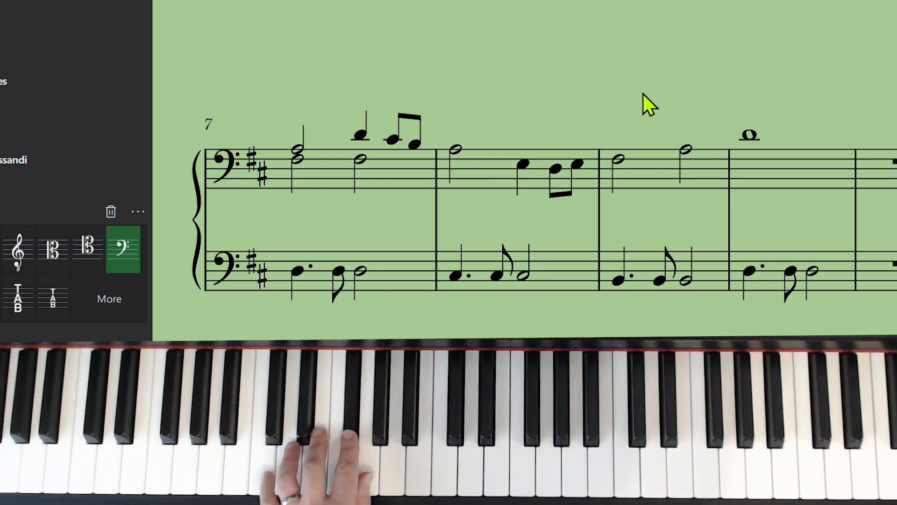
pyautogui.moveTo(685, 162)
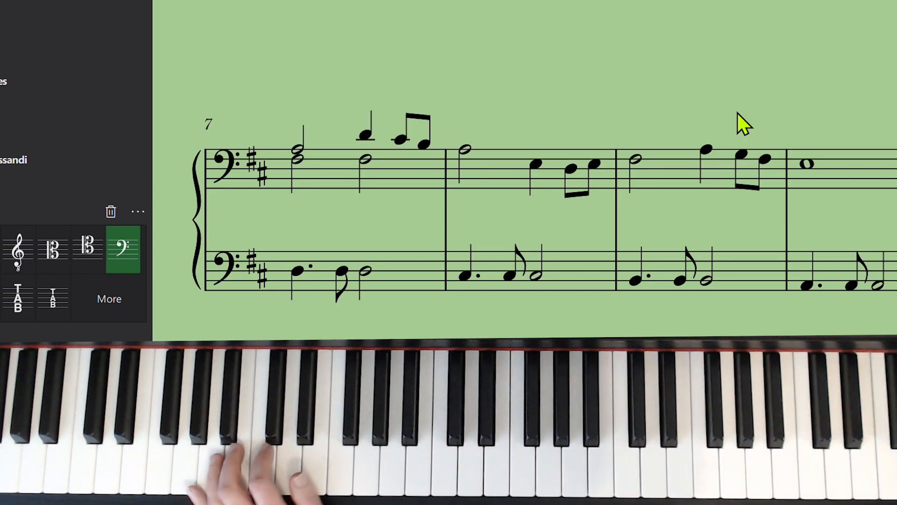
pyautogui.moveTo(574, 208)
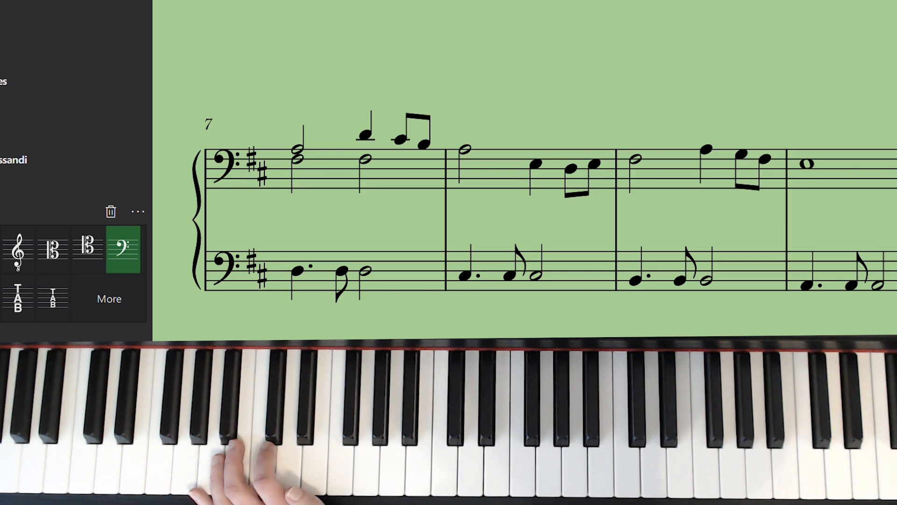
pyautogui.scroll(-3)
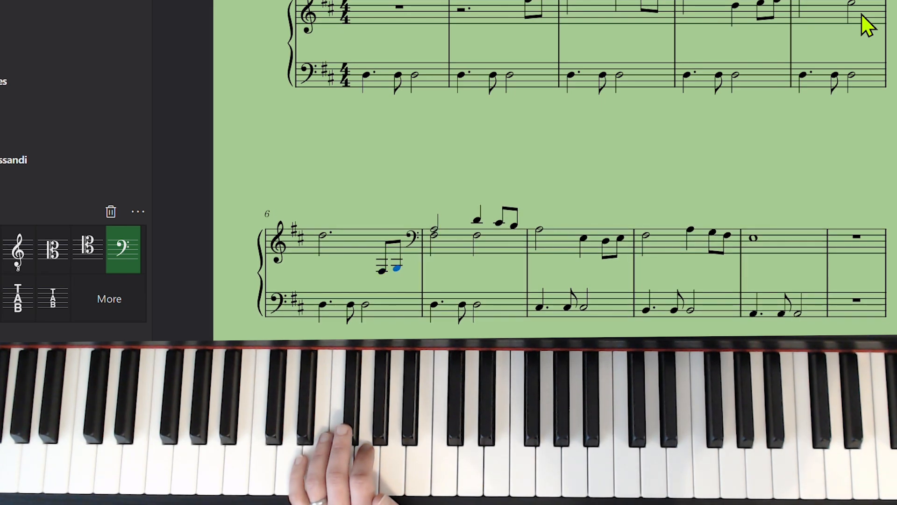
pyautogui.moveTo(418, 243)
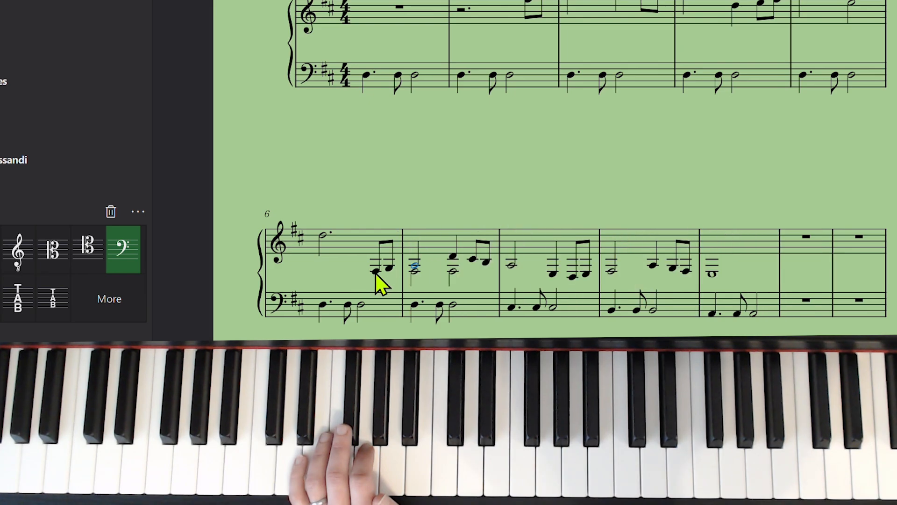
pyautogui.click(123, 249)
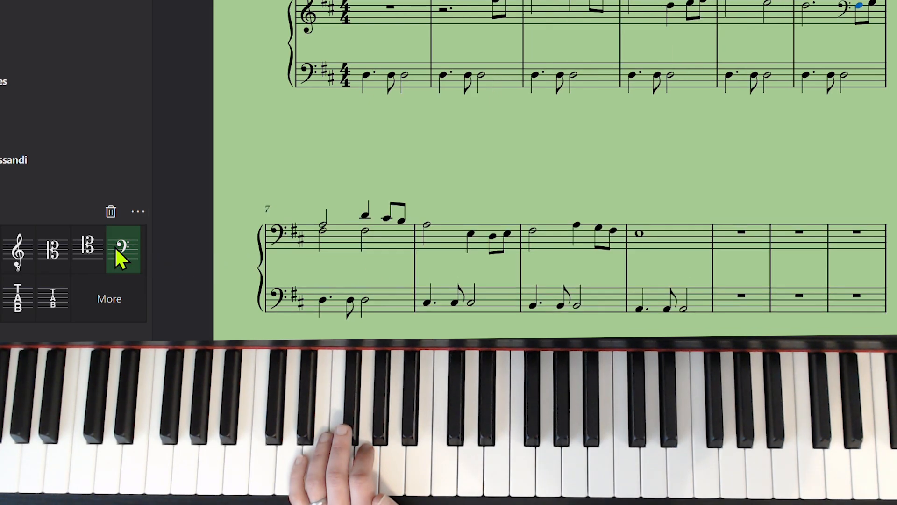
pyautogui.moveTo(561, 182)
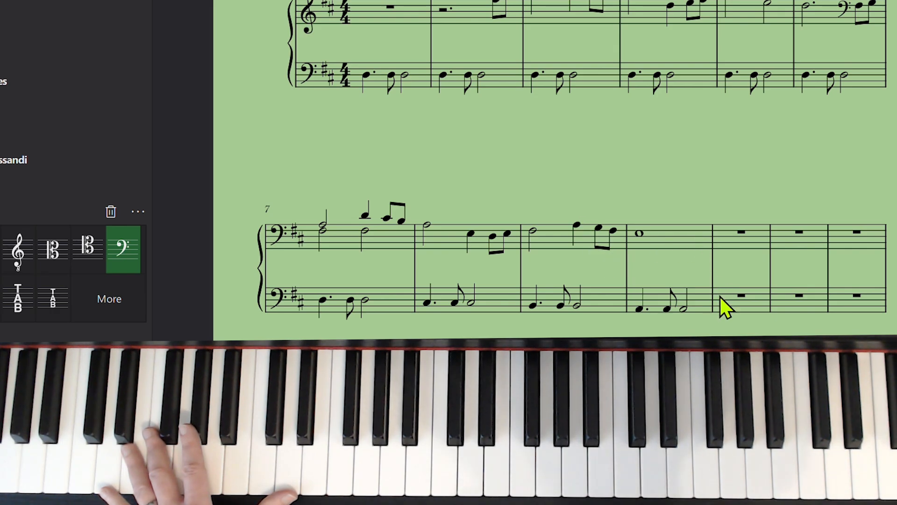
# - Paste the bass pattern on D into measure 11 and double it an octave below
pyautogui.scroll(-3)
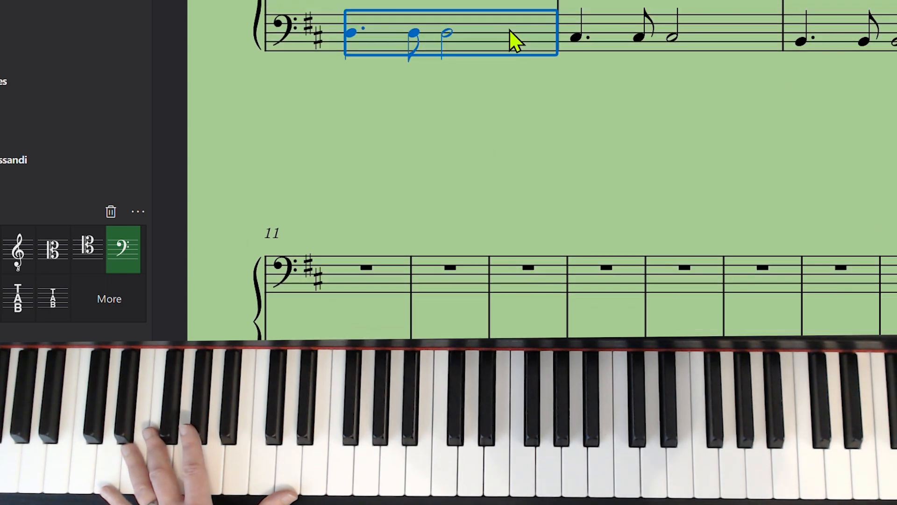
pyautogui.scroll(-3)
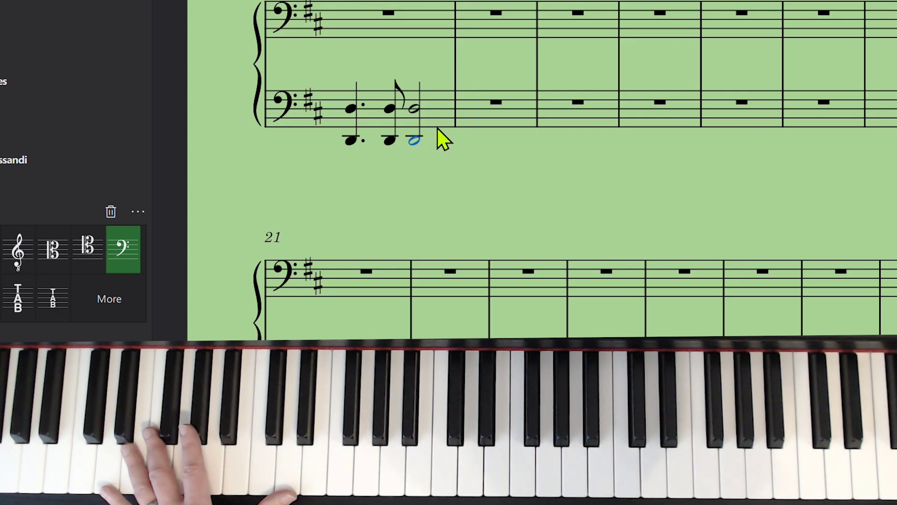
pyautogui.click(388, 109)
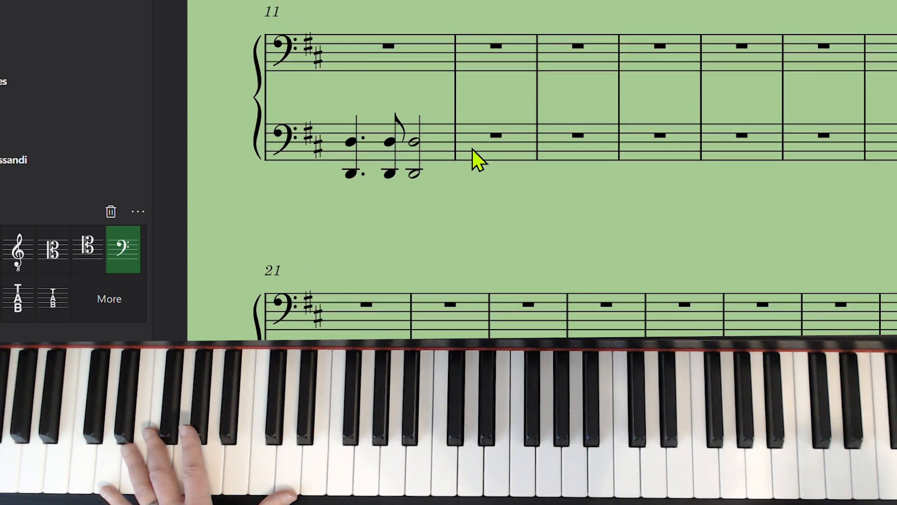
pyautogui.moveTo(449, 146)
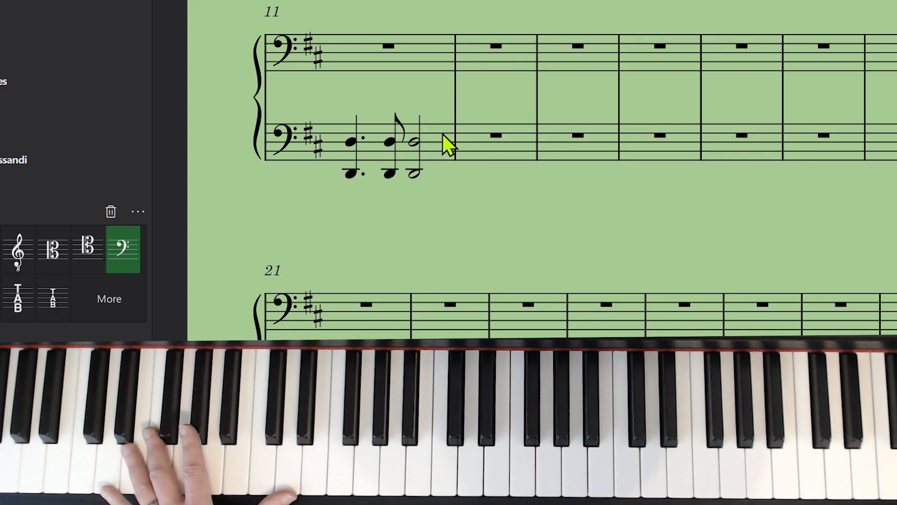
# - Paste the melody into measures 11–14 of the upper staff and repeat the bass chords in measure 12
pyautogui.click(388, 149)
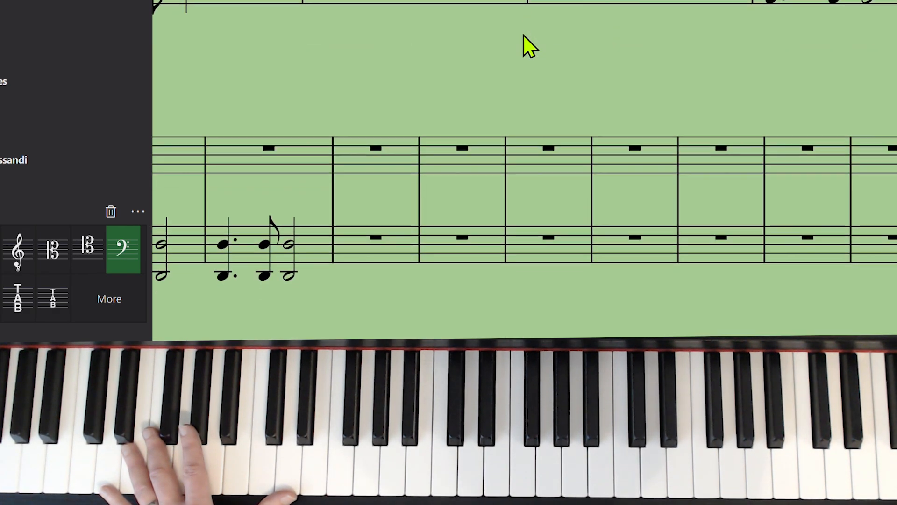
pyautogui.click(382, 145)
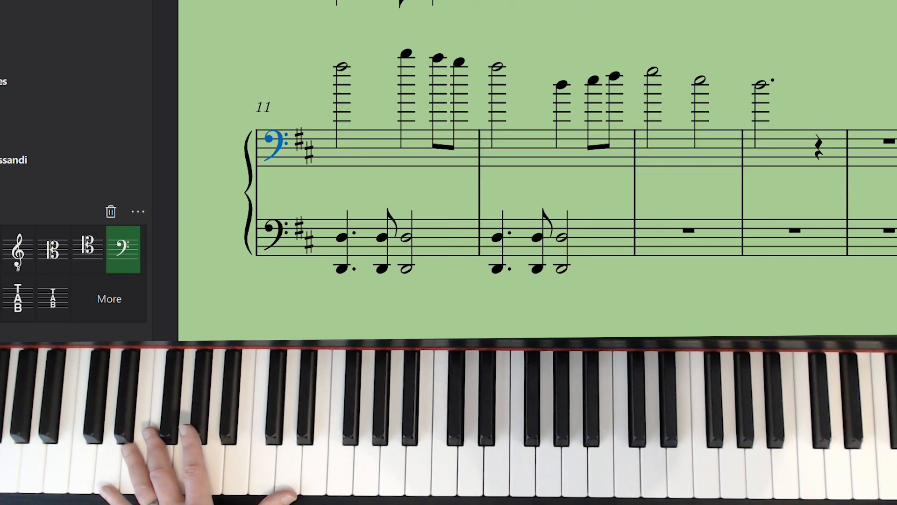
# - Change measure 11's upper staff to treble clef so the pasted melody sits within the staff
pyautogui.click(19, 248)
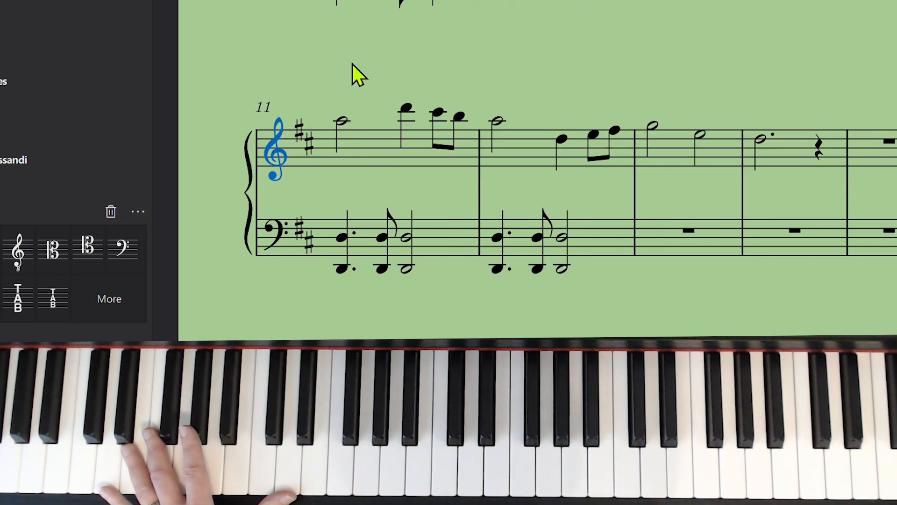
pyautogui.click(381, 143)
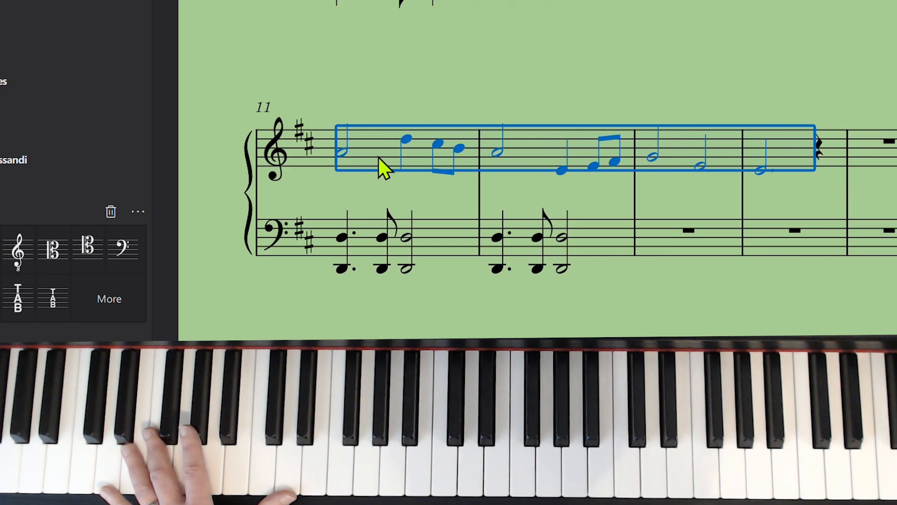
pyautogui.click(395, 92)
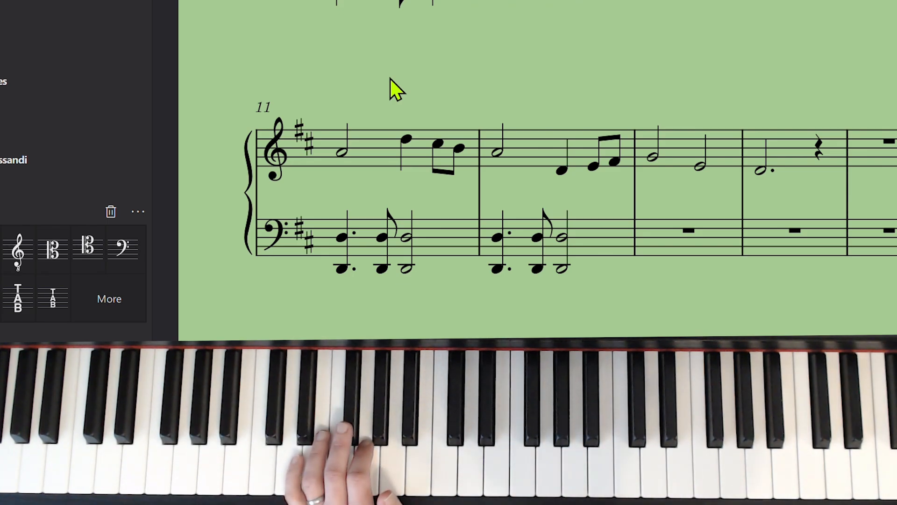
# - Play a new quarter- and eighth-note melody into measures 11–12 from the MIDI keyboard
pyautogui.click(343, 154)
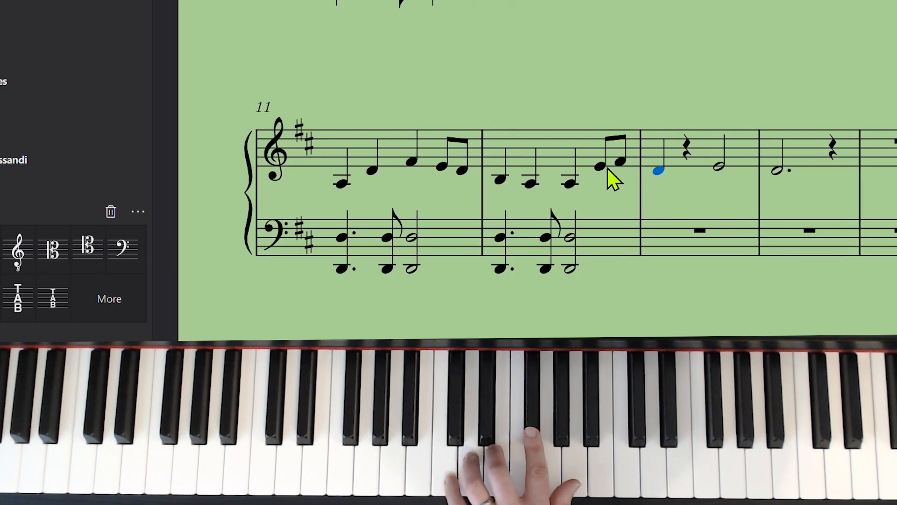
# - Harmonise measures 13–14 with two-note chords, closing on a dotted-half chord
pyautogui.click(660, 170)
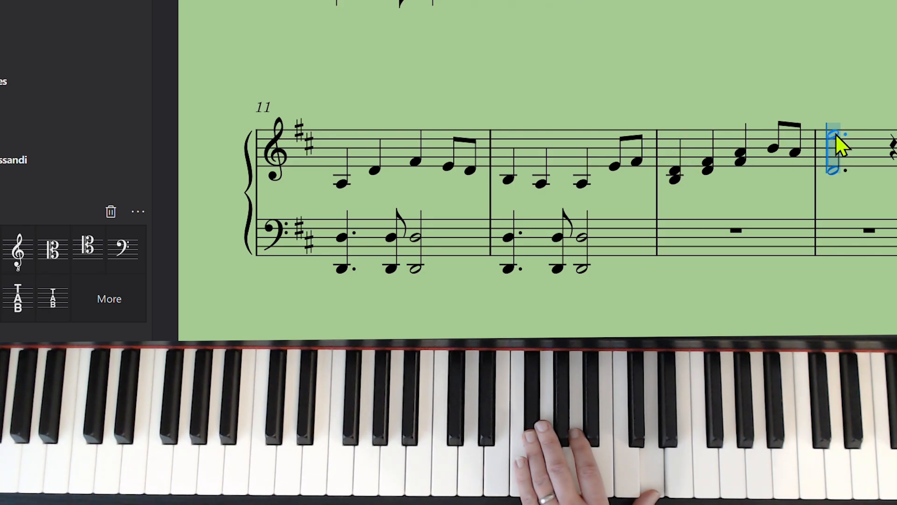
pyautogui.moveTo(841, 146)
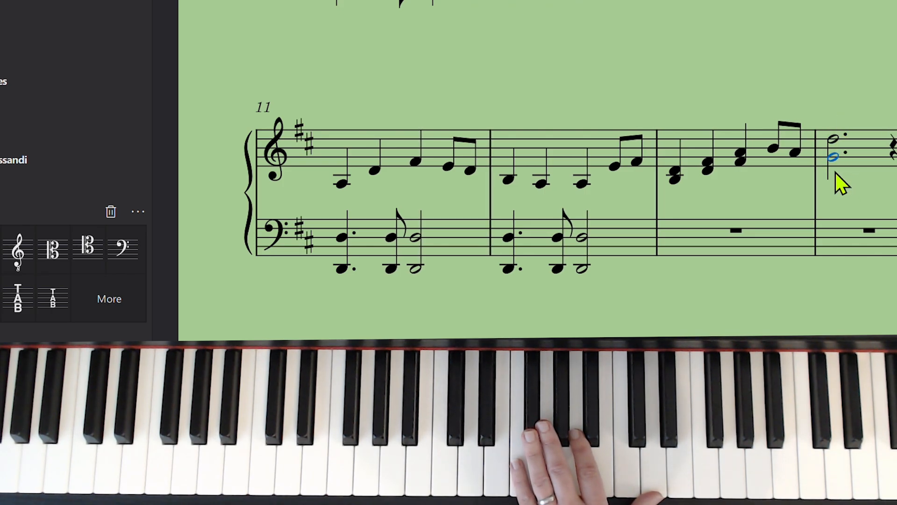
pyautogui.click(572, 240)
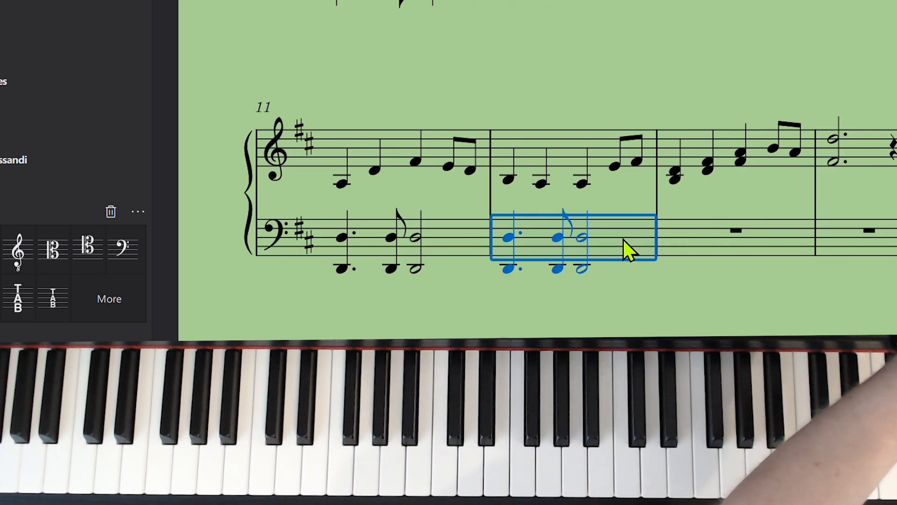